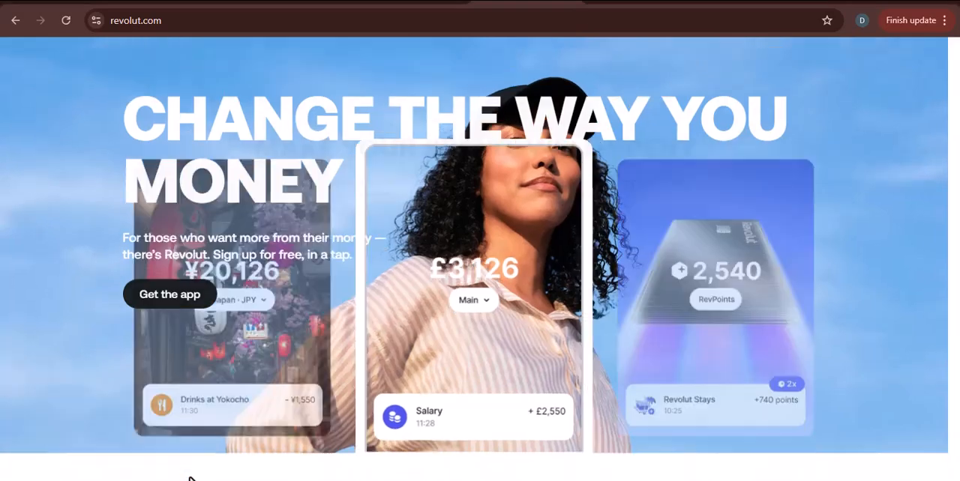
Step: Scroll down past the homepage intro cards until the card choices of 'Check out that card' appear
{"action": "scroll", "scroll_direction": "down", "scroll_amount": 3}
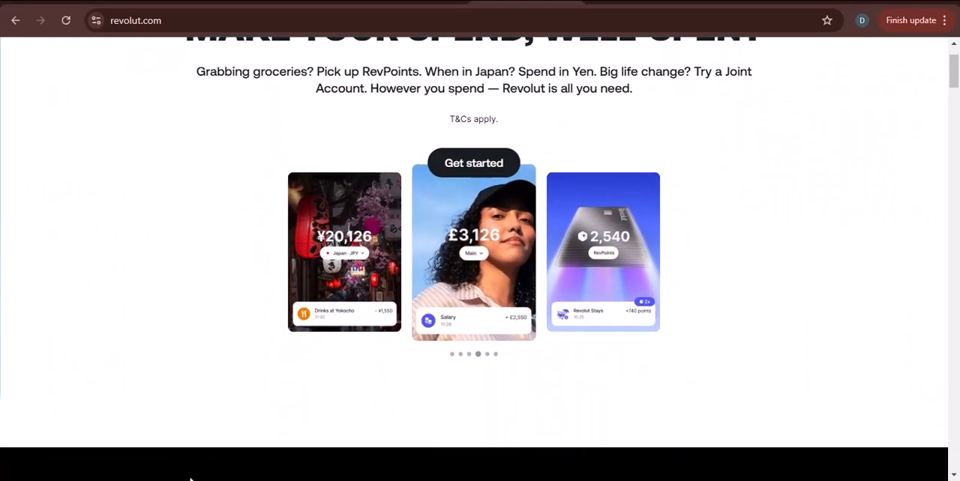
{"action": "scroll", "scroll_direction": "down", "scroll_amount": 3}
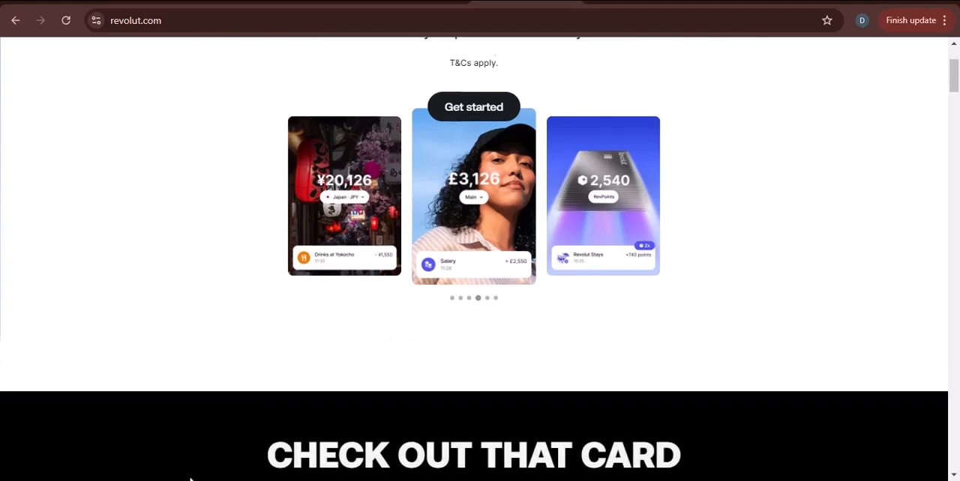
{"action": "scroll", "scroll_direction": "down", "scroll_amount": 3}
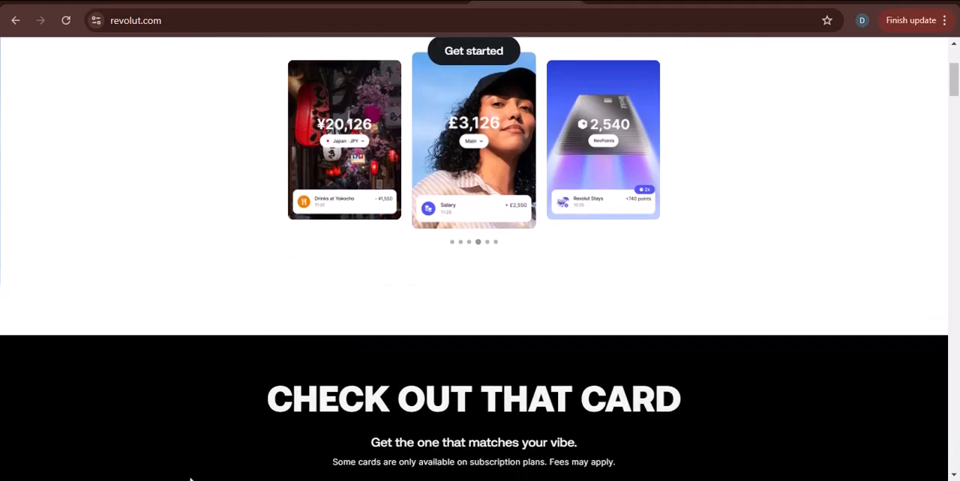
{"action": "scroll", "scroll_direction": "down", "scroll_amount": 3}
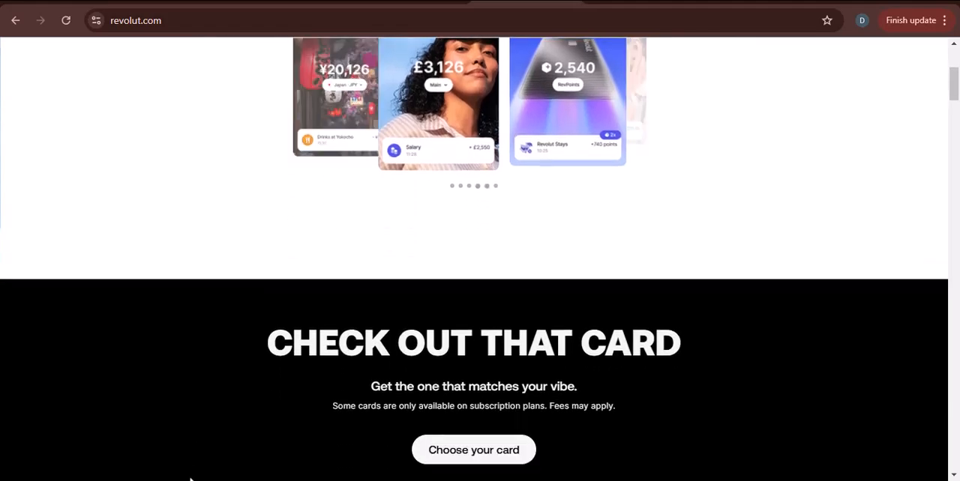
{"action": "scroll", "scroll_direction": "down", "scroll_amount": 3}
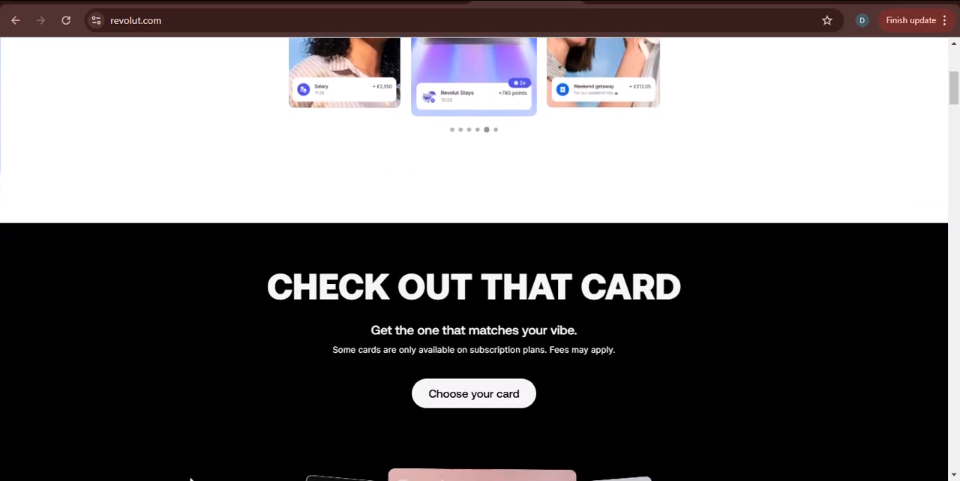
{"action": "scroll", "scroll_direction": "down", "scroll_amount": 3}
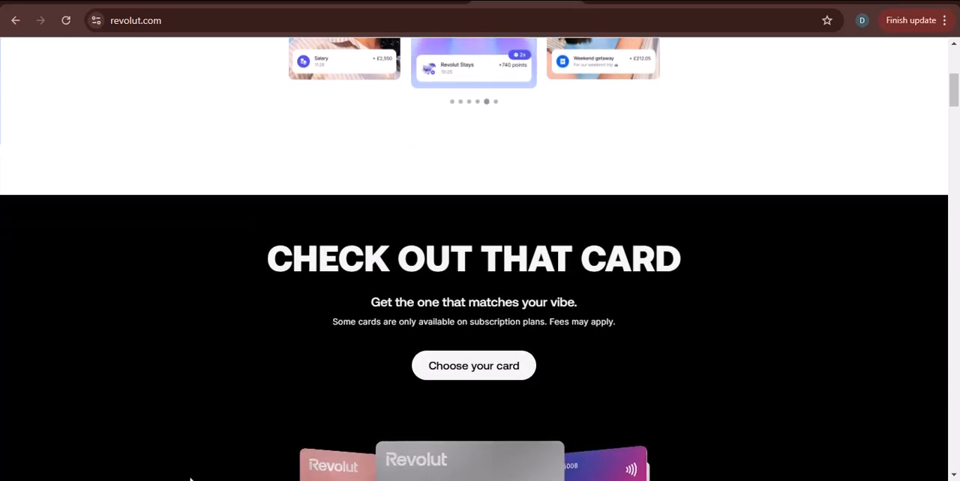
Step: Scroll past the card images until 'Go places with RevPoints' and its description are visible
{"action": "scroll", "scroll_direction": "down", "scroll_amount": 3}
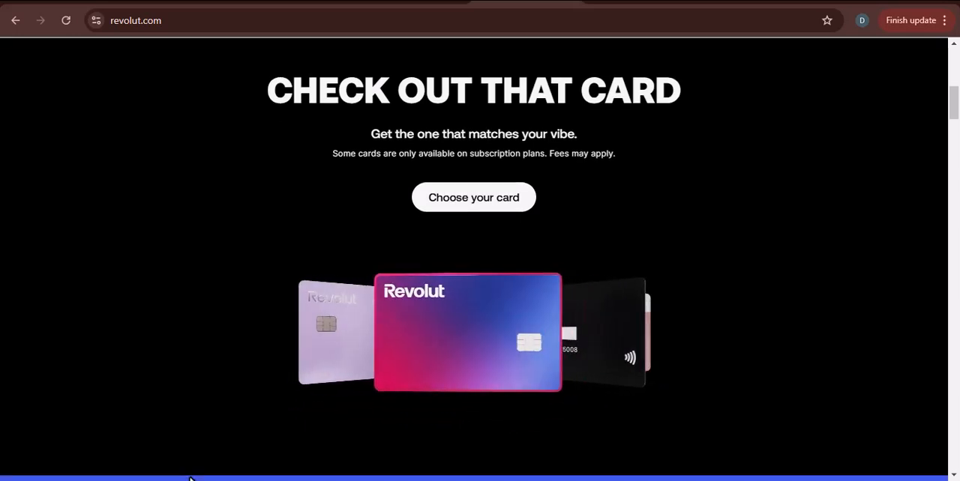
{"action": "scroll", "scroll_direction": "down", "scroll_amount": 3}
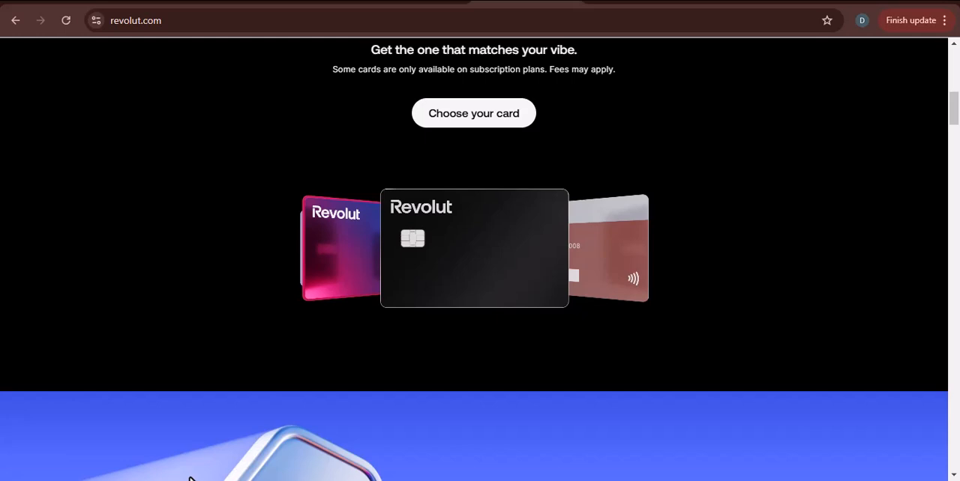
{"action": "scroll", "scroll_direction": "down", "scroll_amount": 3}
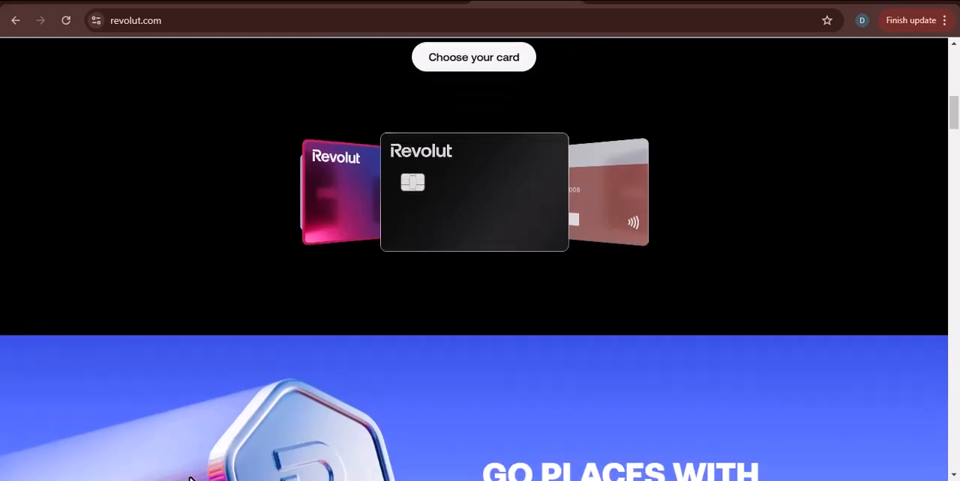
{"action": "scroll", "scroll_direction": "down", "scroll_amount": 3}
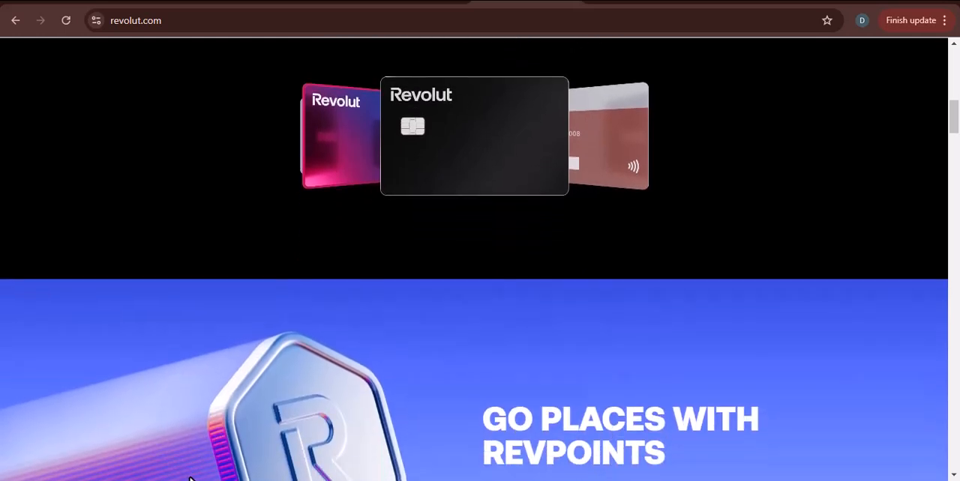
{"action": "scroll", "scroll_direction": "down", "scroll_amount": 3}
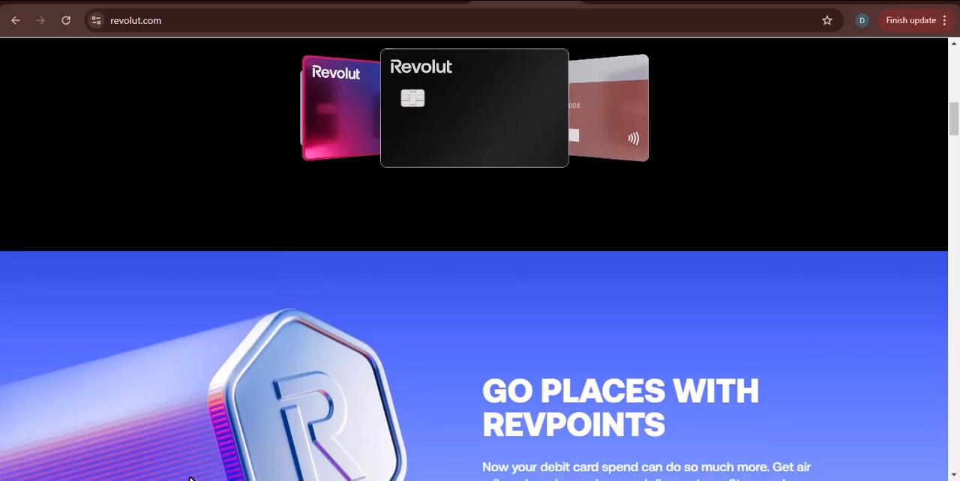
{"action": "scroll", "scroll_direction": "down", "scroll_amount": 3}
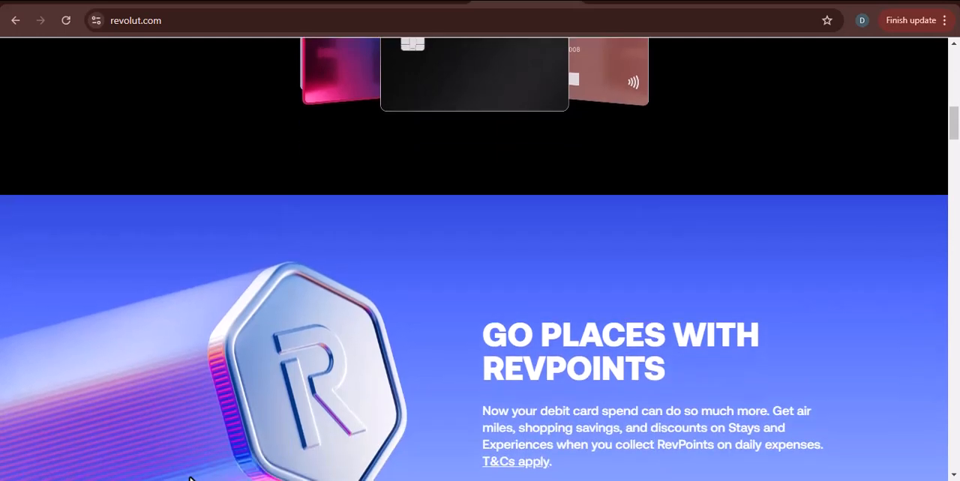
{"action": "scroll", "scroll_direction": "down", "scroll_amount": 3}
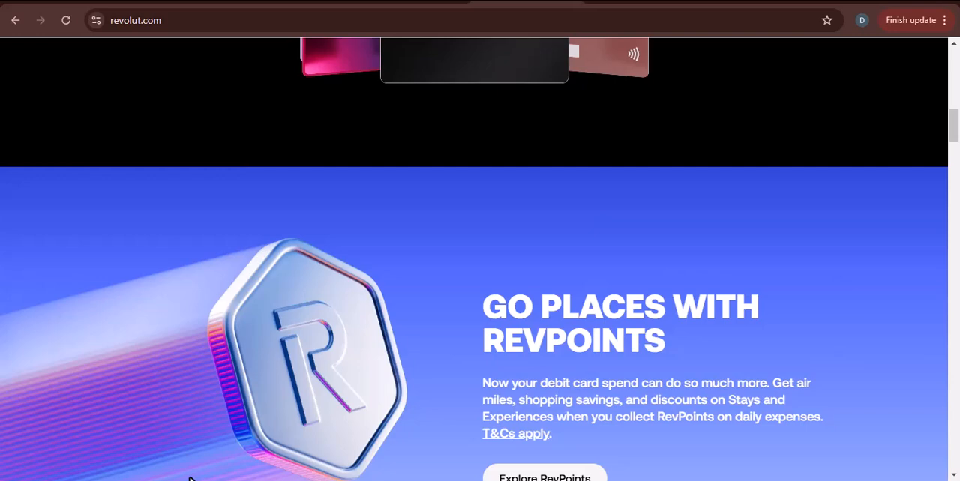
Step: Scroll past RevPoints until the savings section with its 4.75% AER details and Explore Savings button shows
{"action": "scroll", "scroll_direction": "down", "scroll_amount": 3}
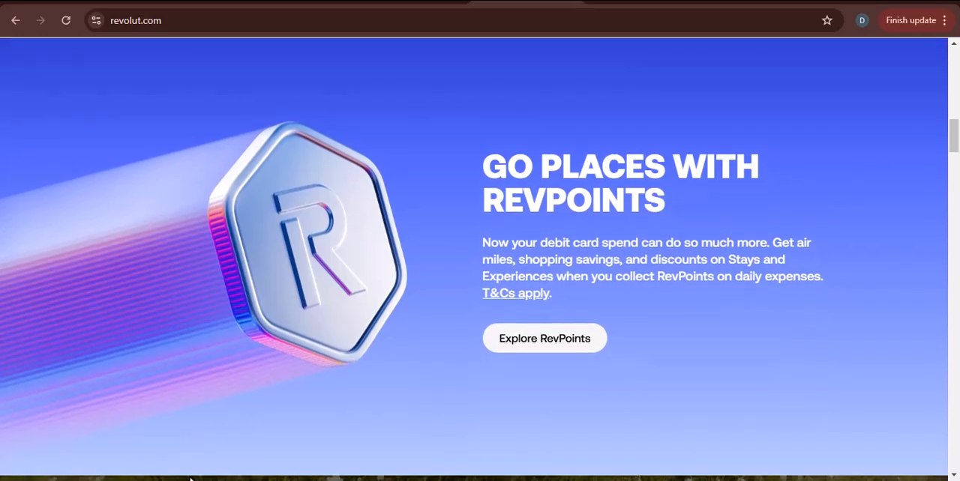
{"action": "scroll", "scroll_direction": "down", "scroll_amount": 3}
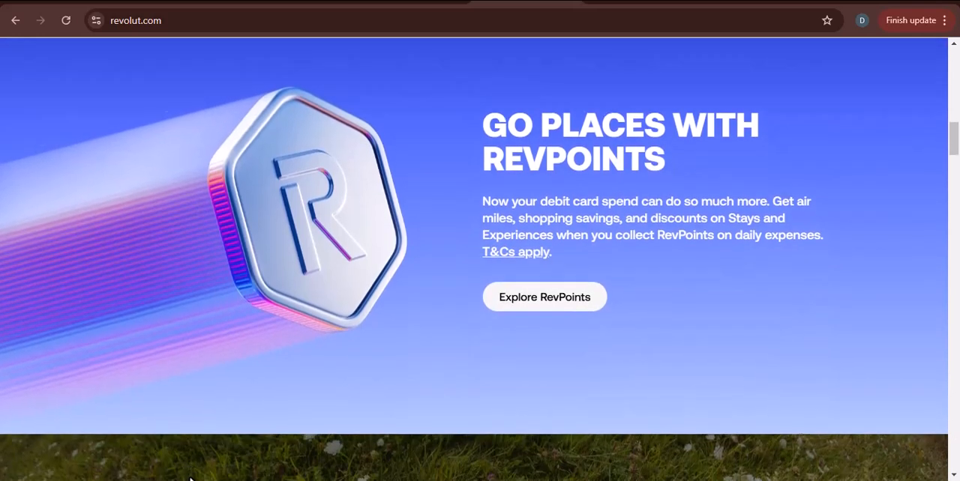
{"action": "scroll", "scroll_direction": "down", "scroll_amount": 3}
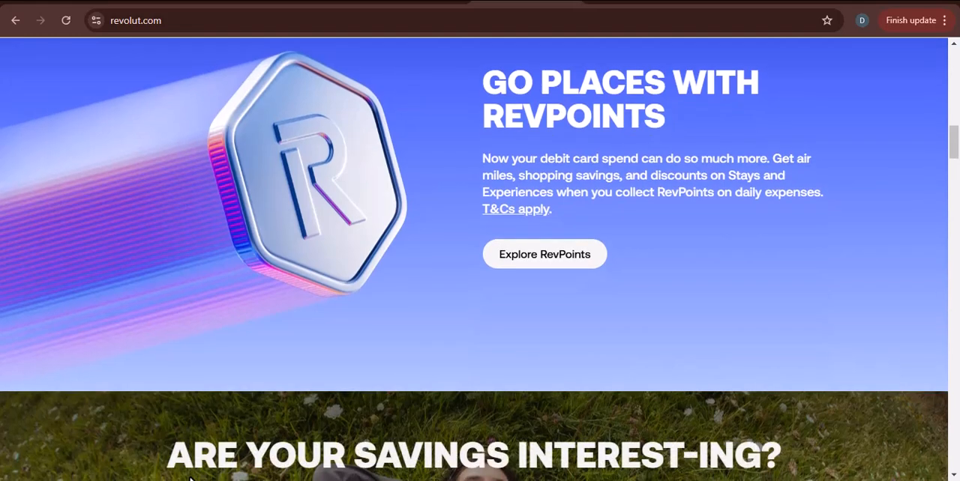
{"action": "scroll", "scroll_direction": "down", "scroll_amount": 3}
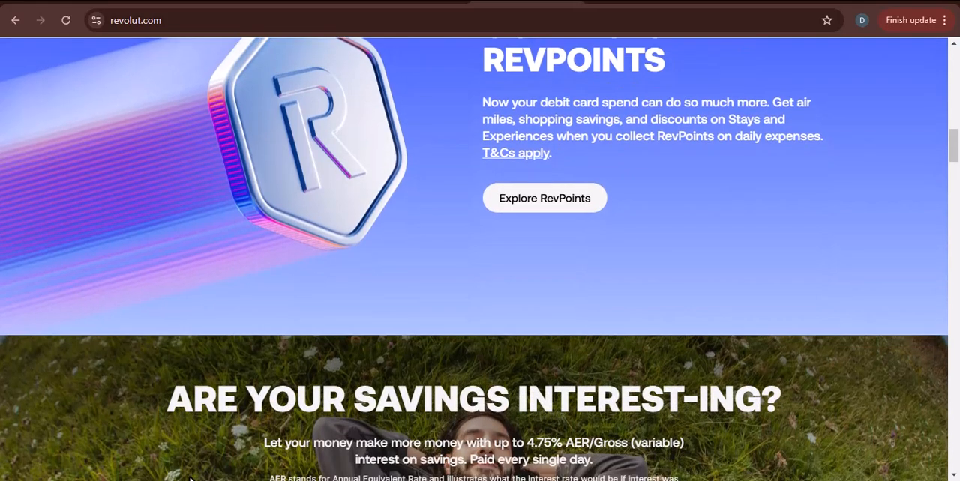
{"action": "scroll", "scroll_direction": "down", "scroll_amount": 3}
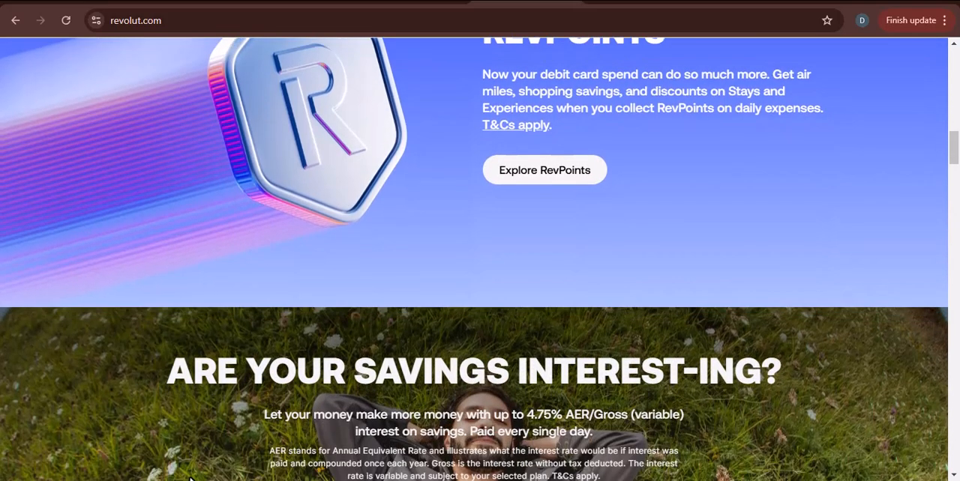
{"action": "scroll", "scroll_direction": "down", "scroll_amount": 3}
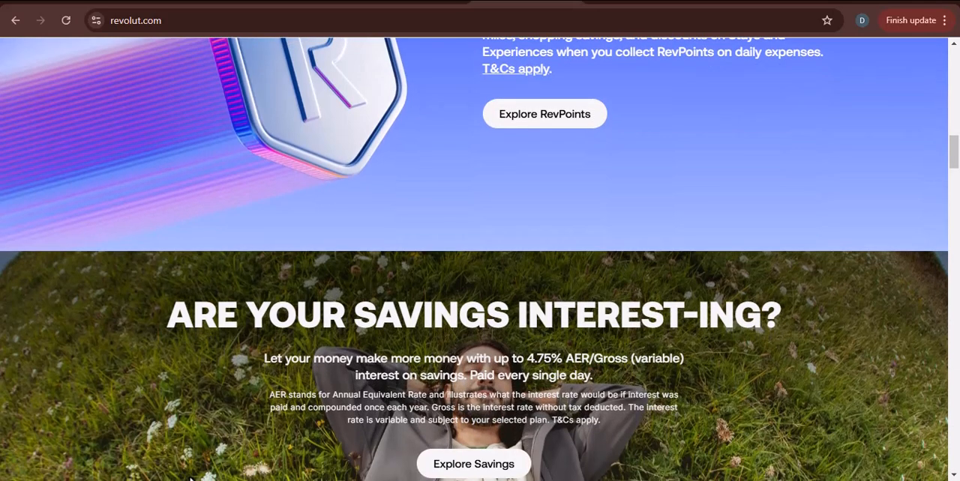
Step: Scroll through the savings banner to its goal examples (Adventure, Wedding, Moving, Ticket to) at the section's end
{"action": "scroll", "scroll_direction": "down", "scroll_amount": 3}
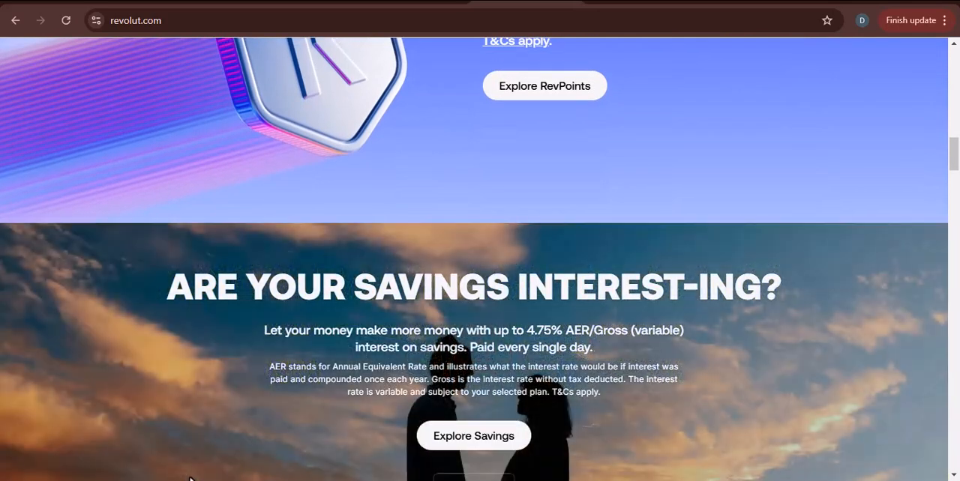
{"action": "scroll", "scroll_direction": "down", "scroll_amount": 3}
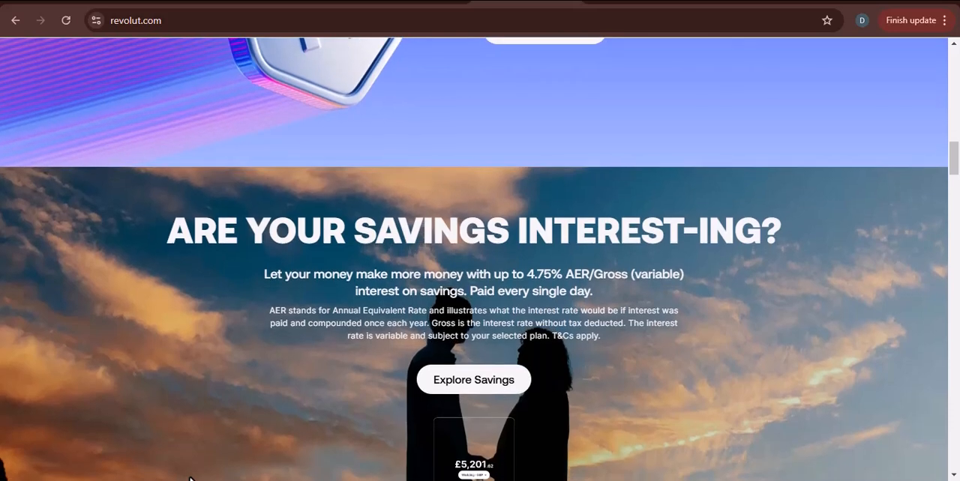
{"action": "scroll", "scroll_direction": "down", "scroll_amount": 3}
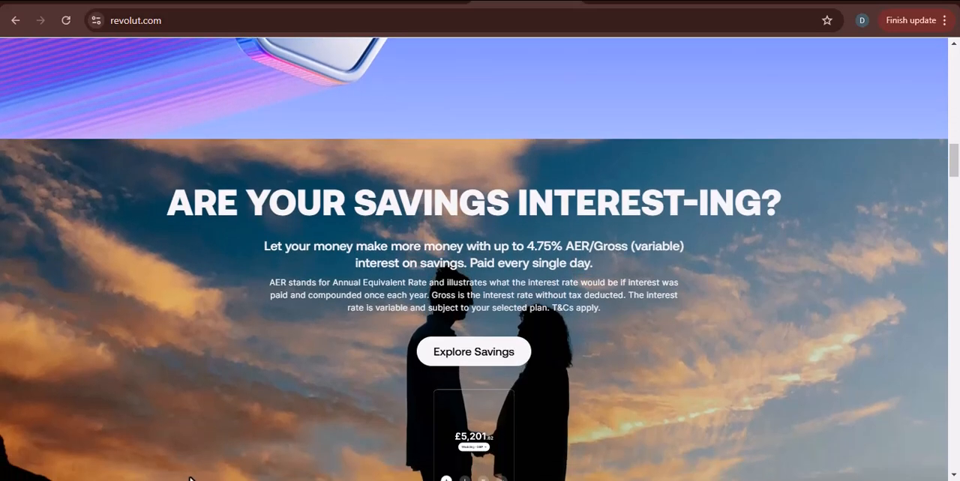
{"action": "scroll", "scroll_direction": "down", "scroll_amount": 3}
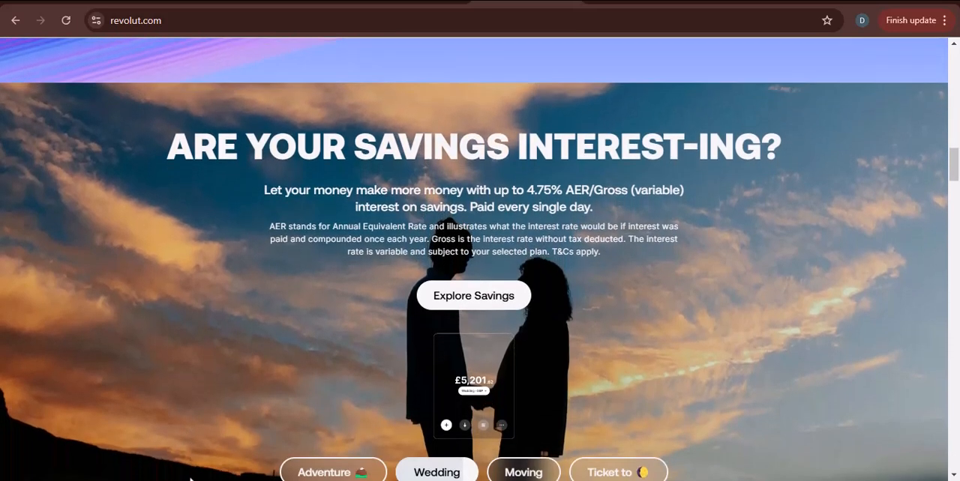
{"action": "left_click", "coordinate": [522, 444]}
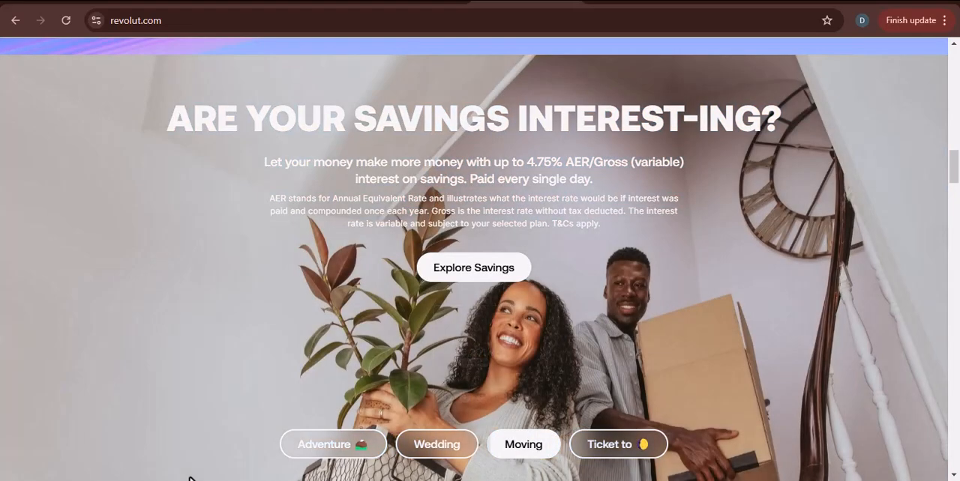
{"action": "scroll", "scroll_direction": "down", "scroll_amount": 3}
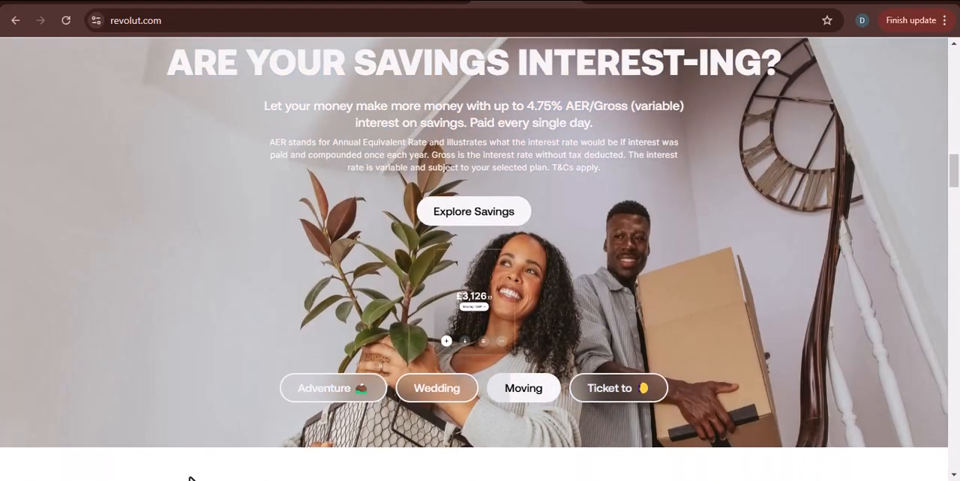
{"action": "scroll", "scroll_direction": "down", "scroll_amount": 3}
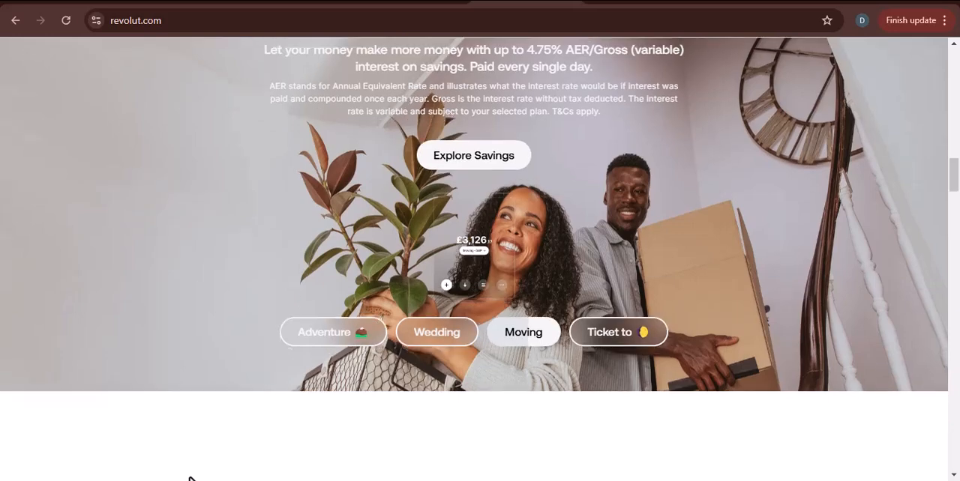
{"action": "scroll", "scroll_direction": "down", "scroll_amount": 3}
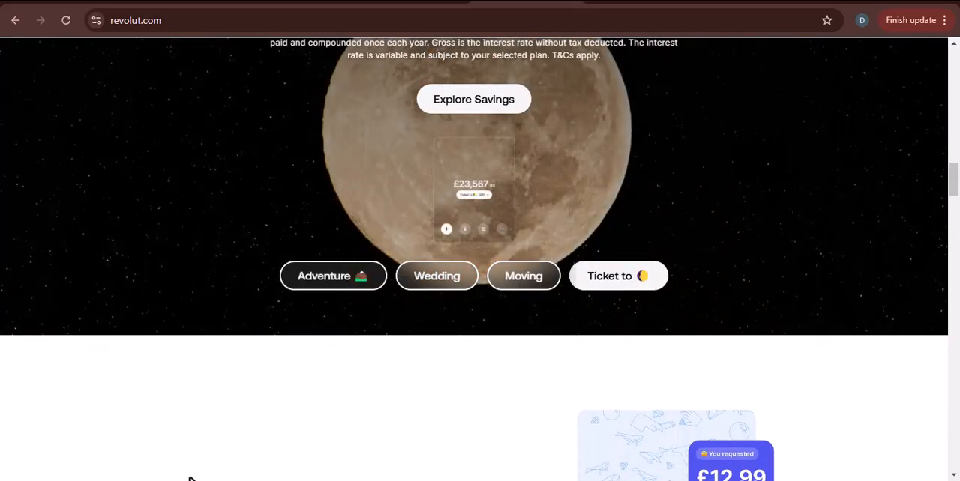
Step: Scroll down through the 'Simply hit send' Send/Split/Gift showcase
{"action": "scroll", "scroll_direction": "down", "scroll_amount": 3}
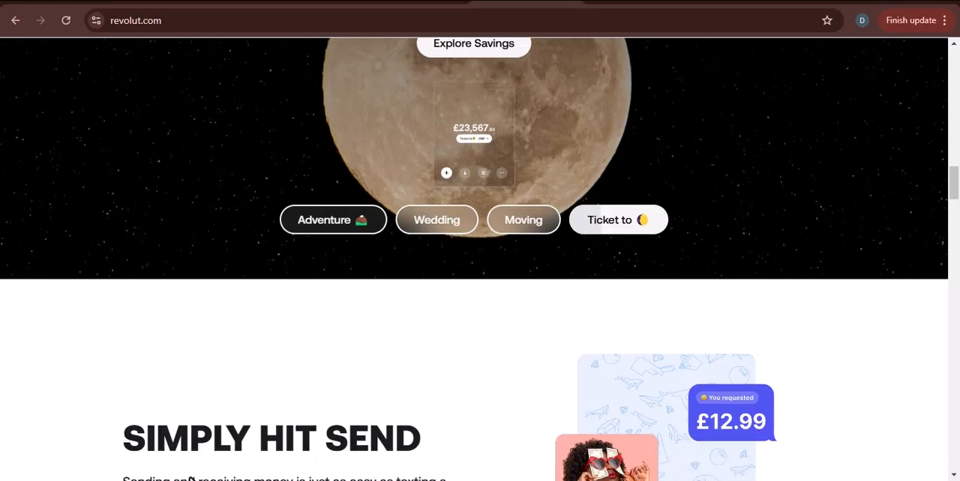
{"action": "scroll", "scroll_direction": "down", "scroll_amount": 3}
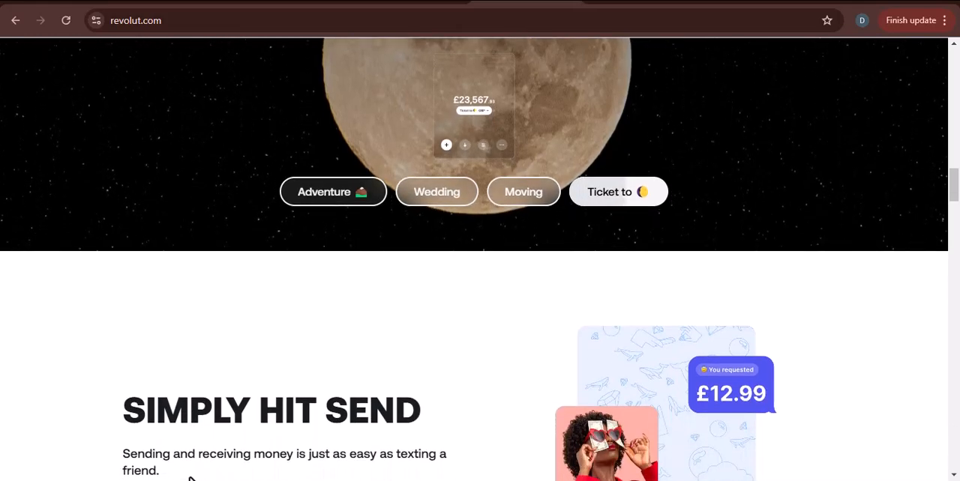
{"action": "scroll", "scroll_direction": "down", "scroll_amount": 3}
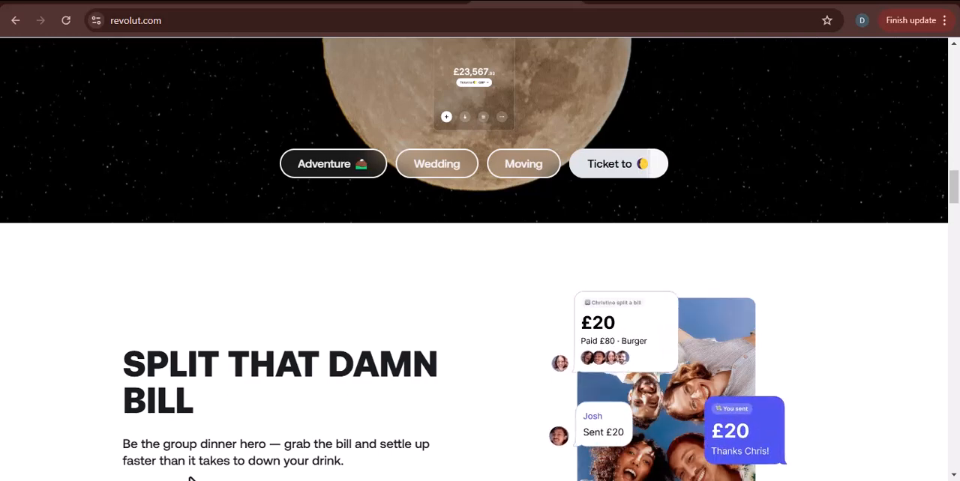
{"action": "scroll", "scroll_direction": "down", "scroll_amount": 3}
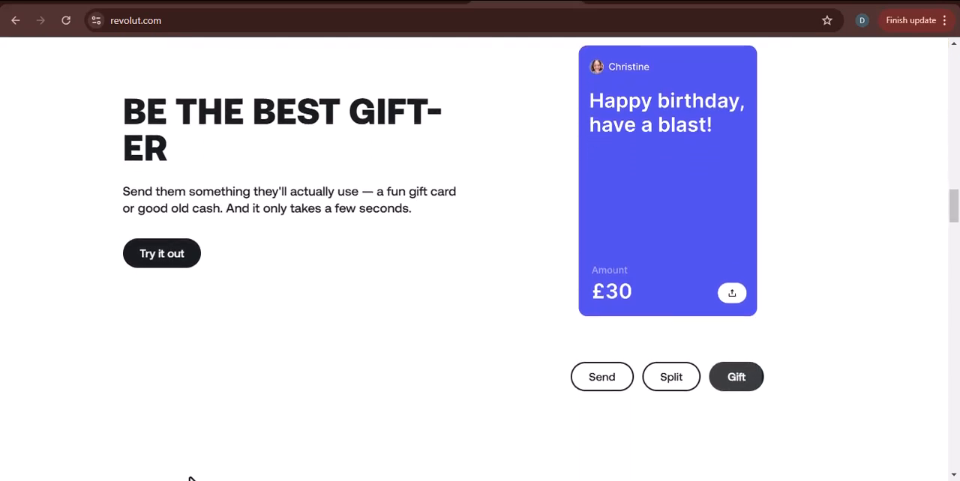
{"action": "left_click", "coordinate": [601, 378]}
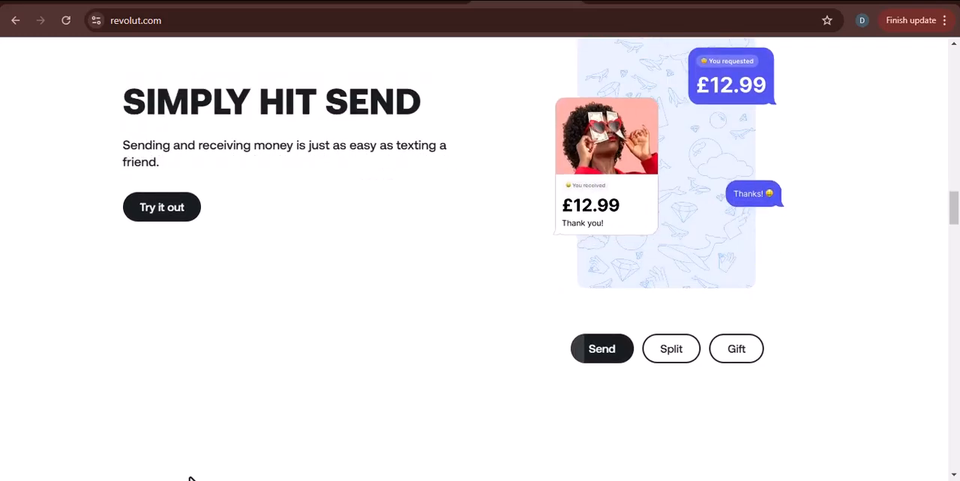
{"action": "scroll", "scroll_direction": "down", "scroll_amount": 3}
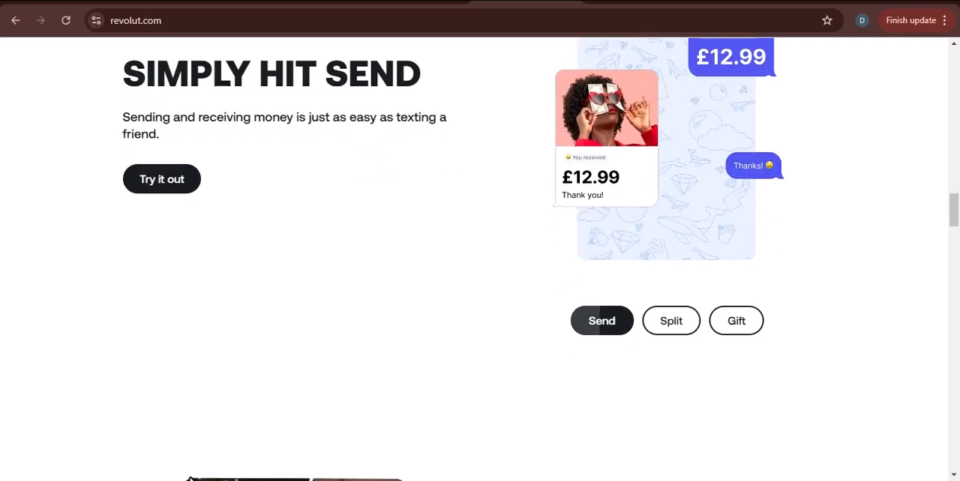
Step: Continue past 'And send across the globe too' until 'You call the stocks' appears
{"action": "scroll", "scroll_direction": "down", "scroll_amount": 3}
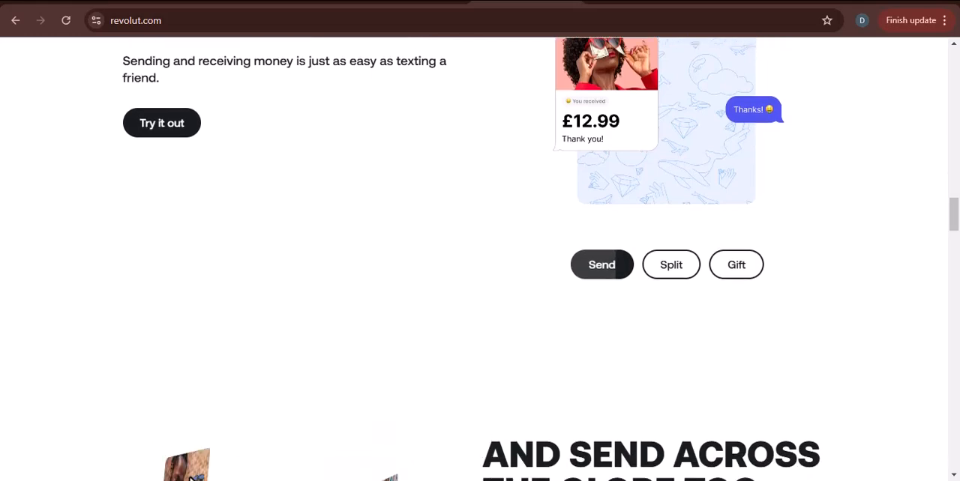
{"action": "scroll", "scroll_direction": "down", "scroll_amount": 3}
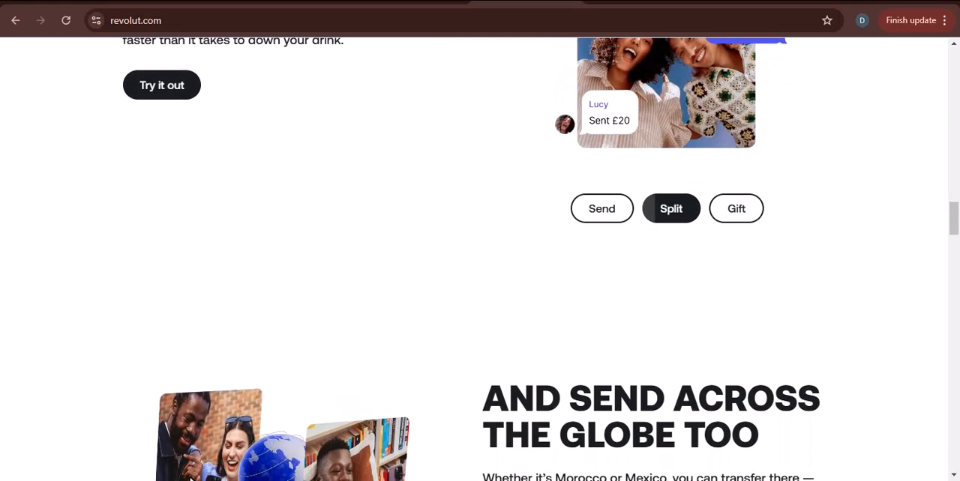
{"action": "scroll", "scroll_direction": "down", "scroll_amount": 3}
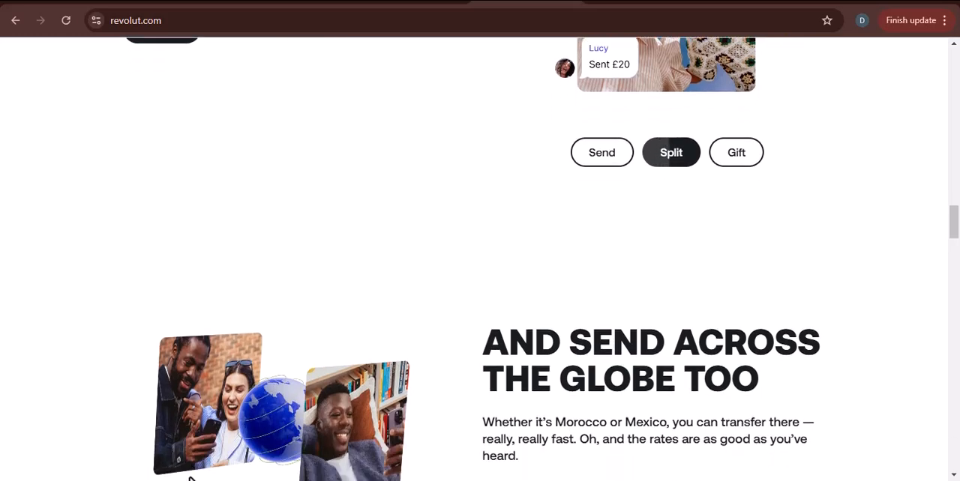
{"action": "scroll", "scroll_direction": "down", "scroll_amount": 3}
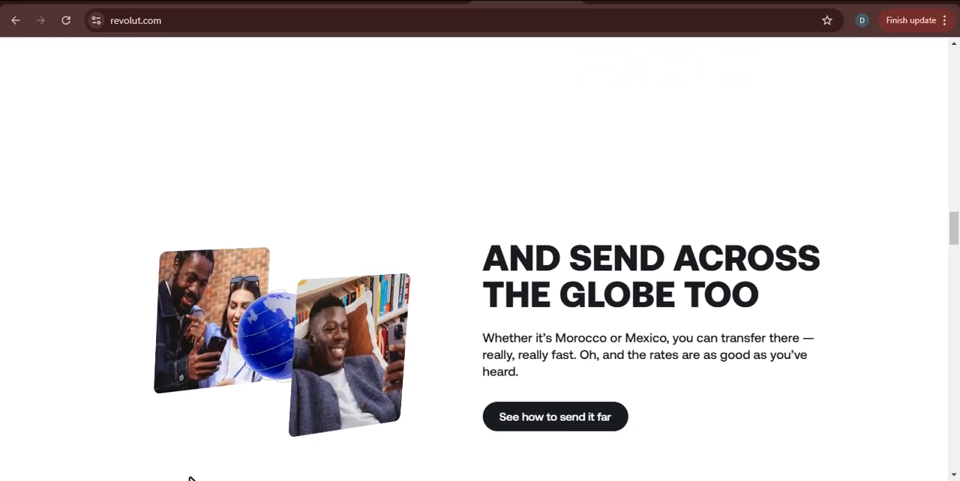
{"action": "scroll", "scroll_direction": "up", "scroll_amount": 3}
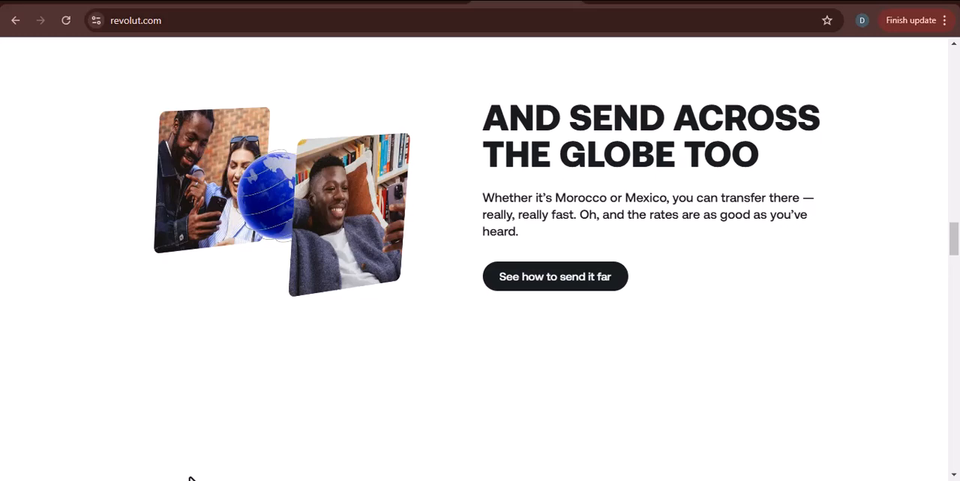
{"action": "scroll", "scroll_direction": "down", "scroll_amount": 3}
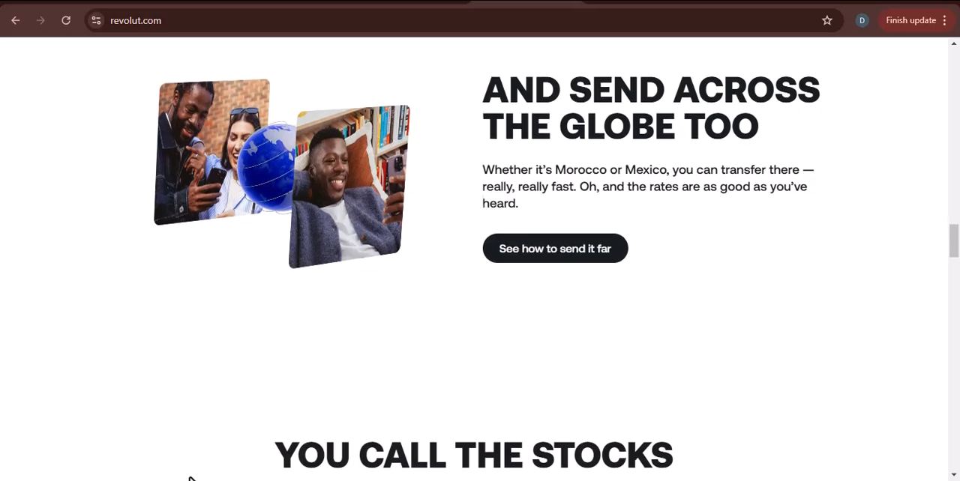
Step: Scroll to the investing showcase and switch it to Commodities so the gold and silver bars show
{"action": "scroll", "scroll_direction": "down", "scroll_amount": 3}
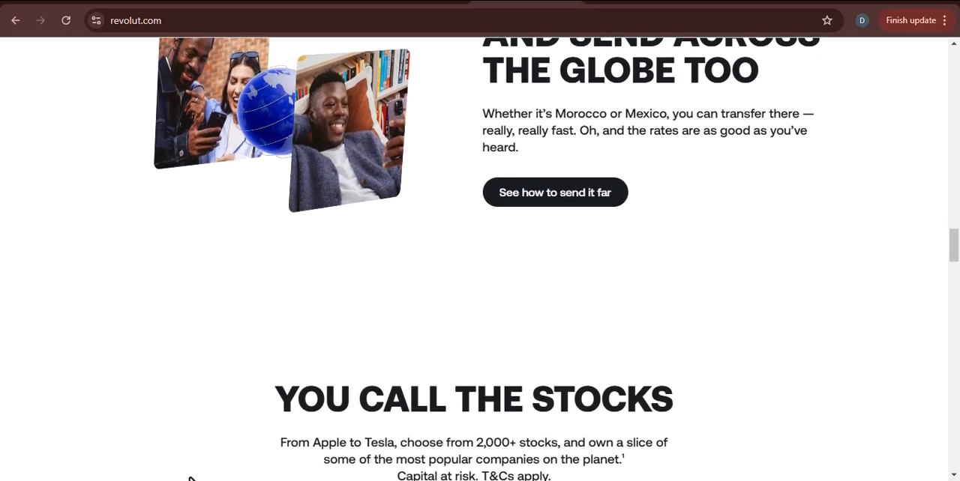
{"action": "scroll", "scroll_direction": "down", "scroll_amount": 3}
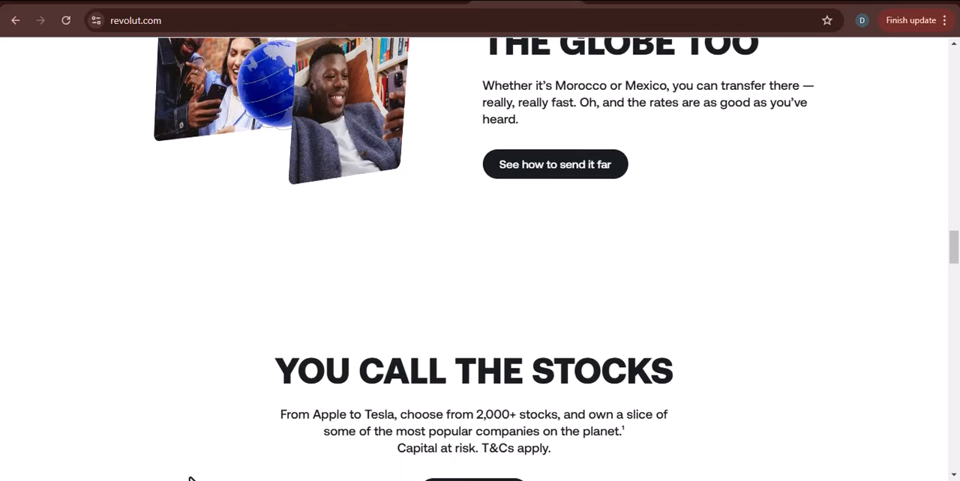
{"action": "scroll", "scroll_direction": "down", "scroll_amount": 3}
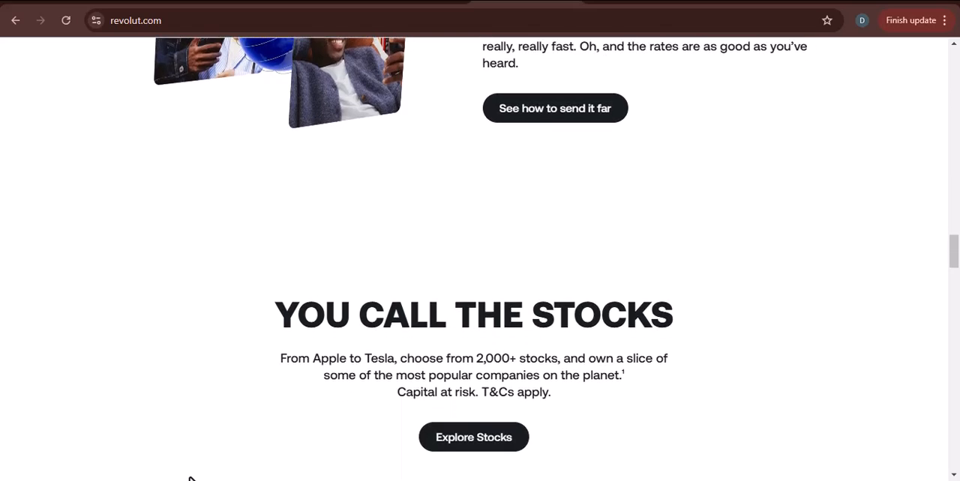
{"action": "scroll", "scroll_direction": "down", "scroll_amount": 3}
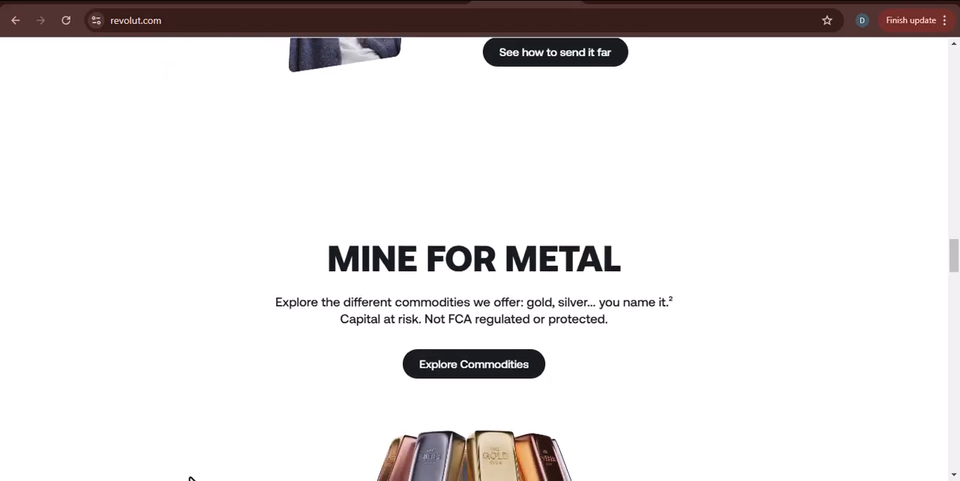
{"action": "scroll", "scroll_direction": "down", "scroll_amount": 3}
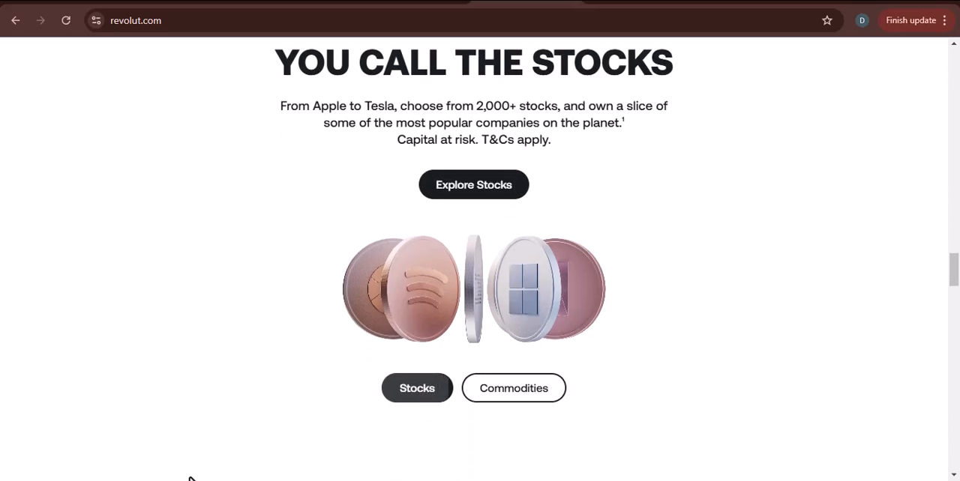
{"action": "left_click", "coordinate": [513, 386]}
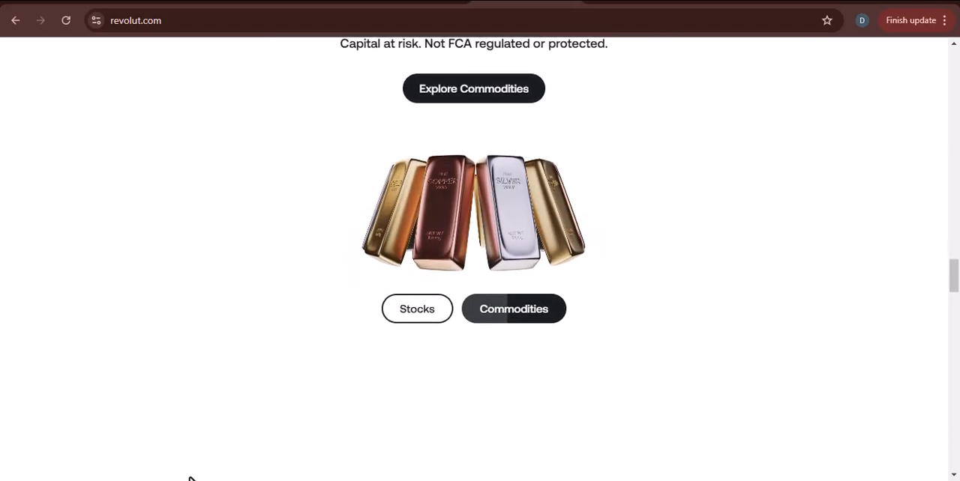
{"action": "scroll", "scroll_direction": "down", "scroll_amount": 3}
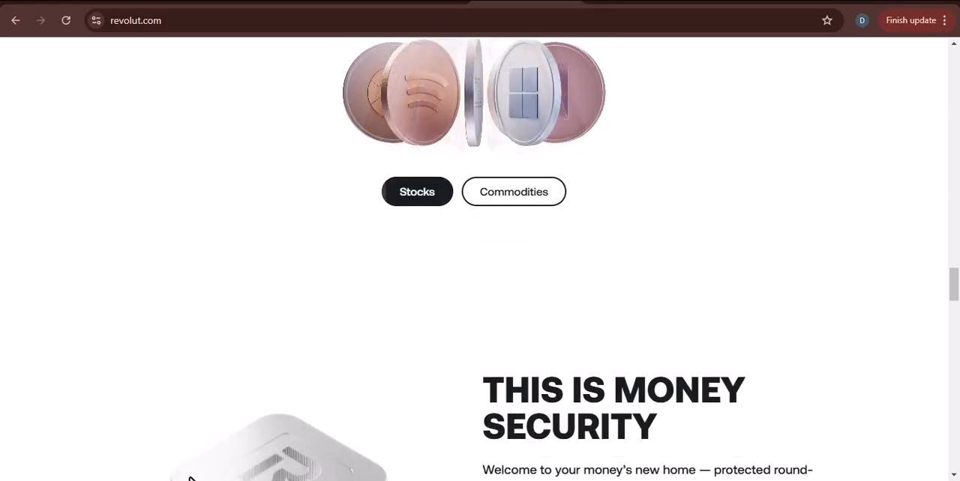
Step: Scroll past the investing section until the full 'This is money security' block is in view
{"action": "scroll", "scroll_direction": "down", "scroll_amount": 3}
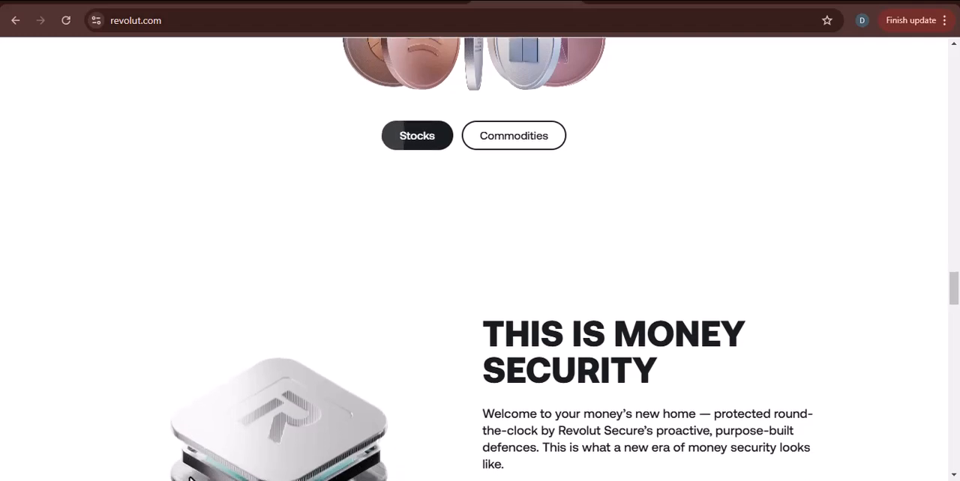
{"action": "scroll", "scroll_direction": "down", "scroll_amount": 3}
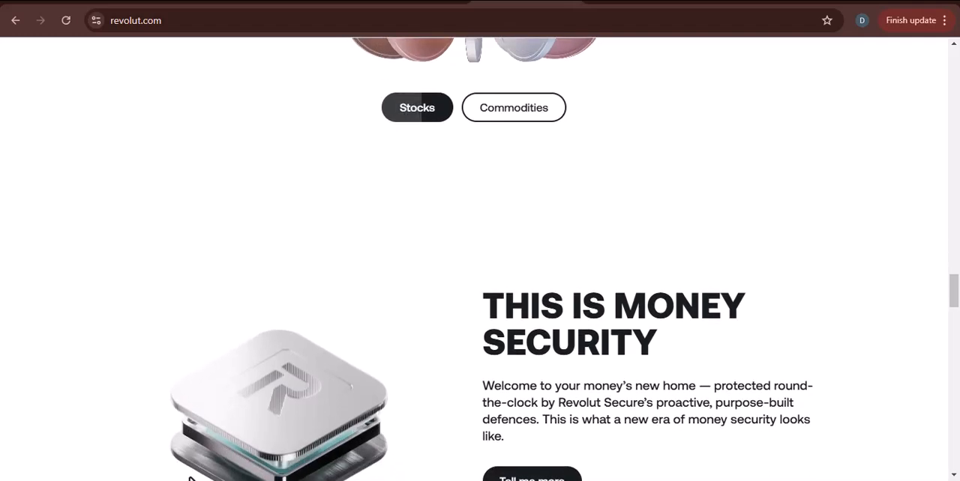
{"action": "scroll", "scroll_direction": "down", "scroll_amount": 3}
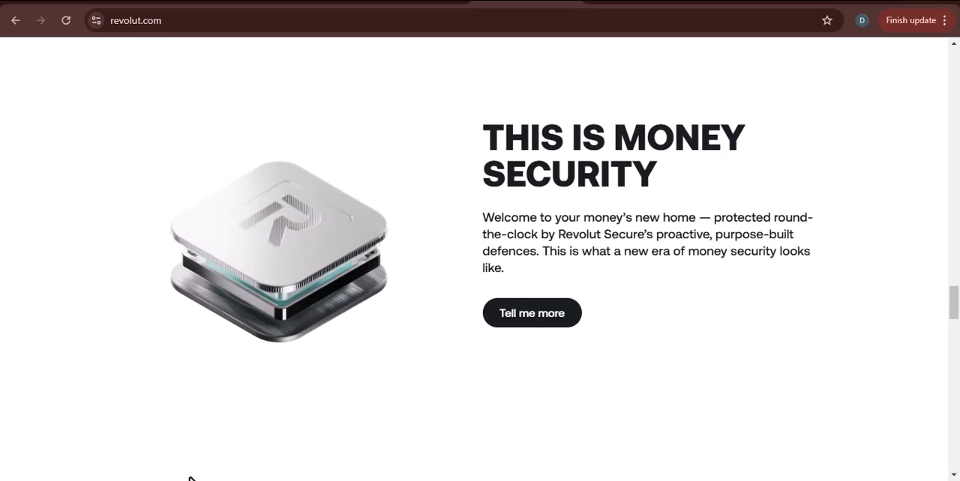
{"action": "scroll", "scroll_direction": "down", "scroll_amount": 3}
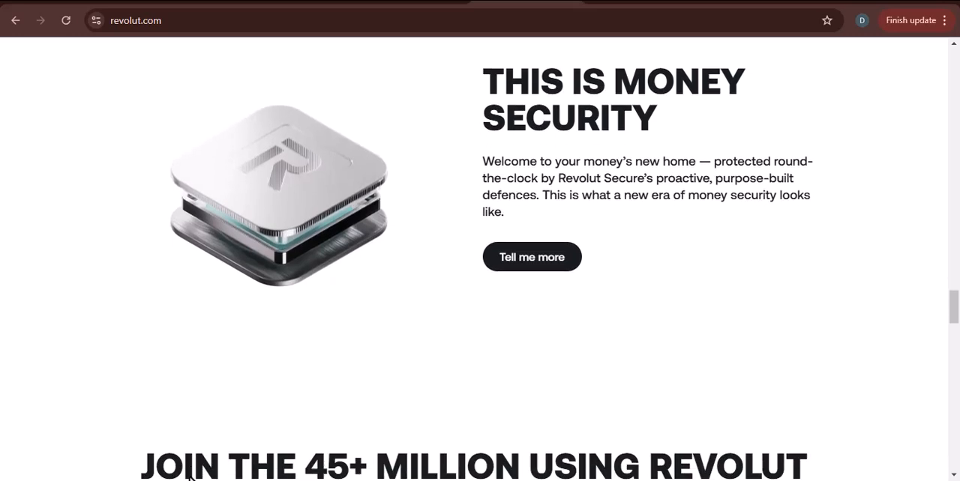
{"action": "scroll", "scroll_direction": "down", "scroll_amount": 3}
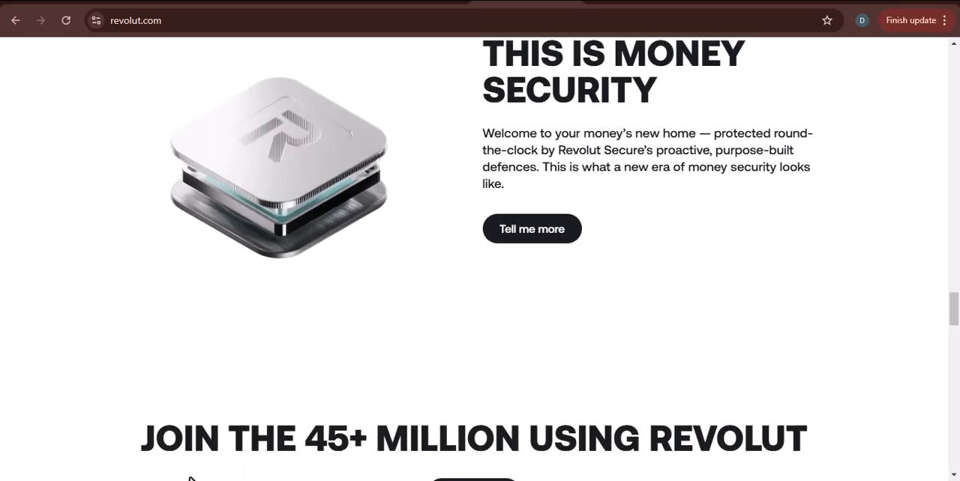
Step: Scroll to 'Join the 45+ million using Revolut' with the stock trading risk disclaimer below it
{"action": "scroll", "scroll_direction": "down", "scroll_amount": 3}
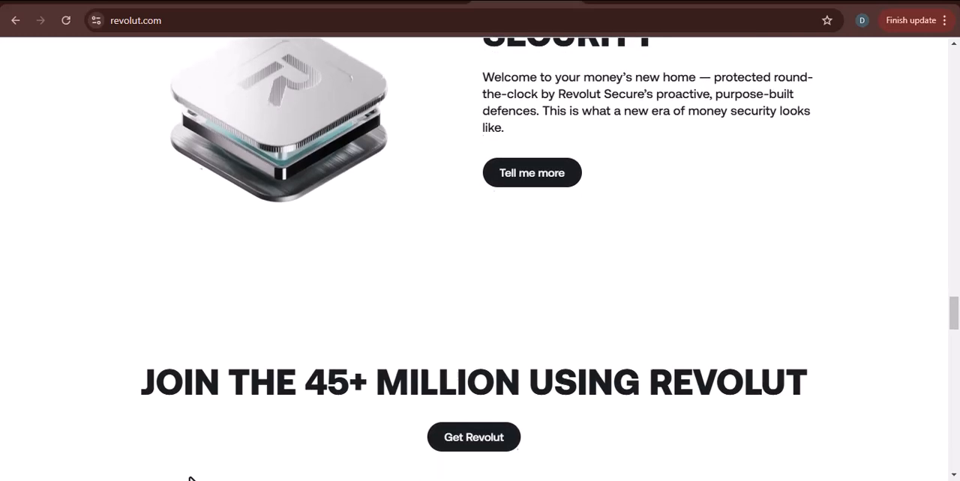
{"action": "scroll", "scroll_direction": "down", "scroll_amount": 3}
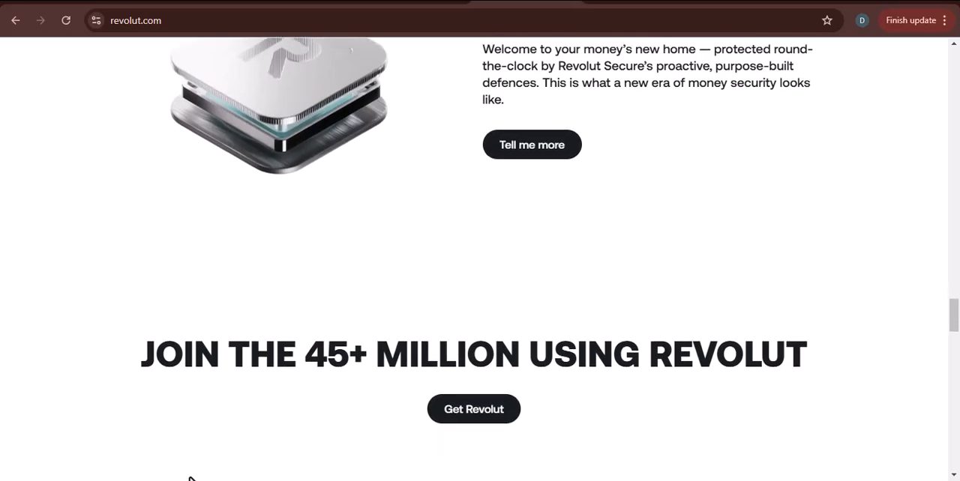
{"action": "scroll", "scroll_direction": "down", "scroll_amount": 3}
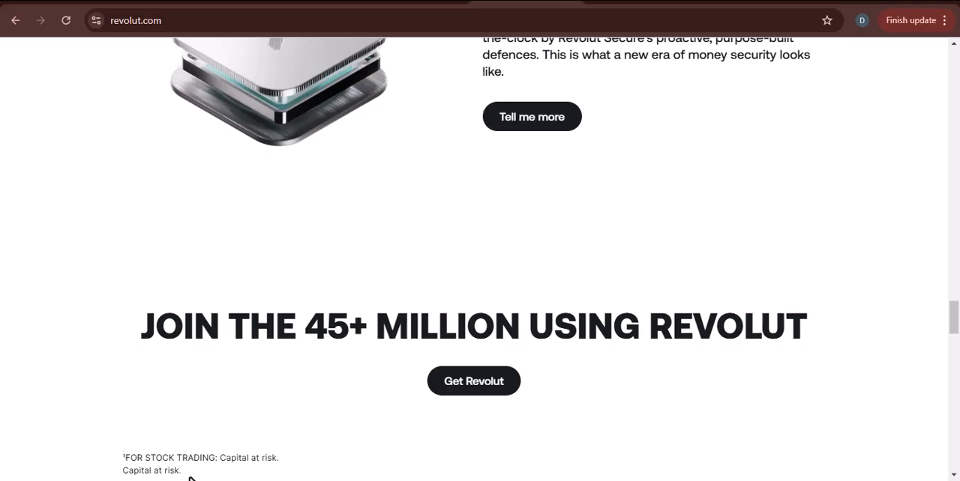
{"action": "scroll", "scroll_direction": "down", "scroll_amount": 3}
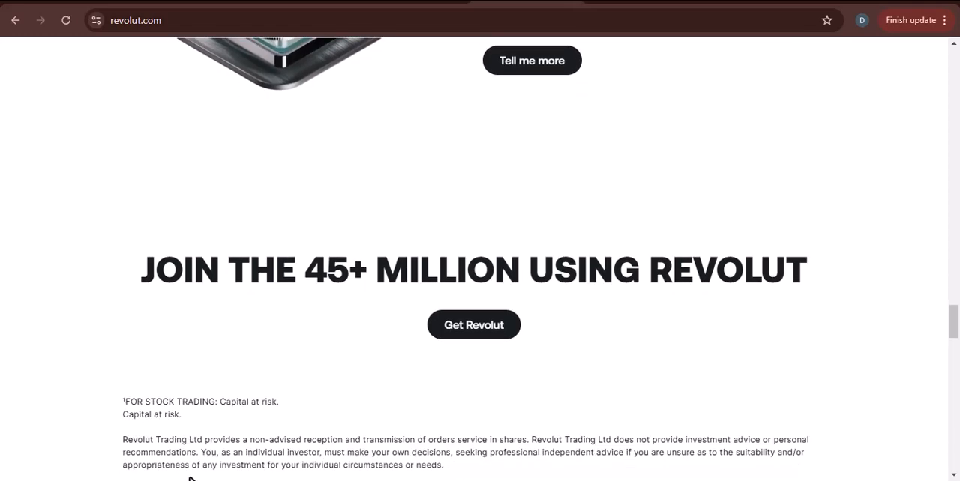
{"action": "scroll", "scroll_direction": "down", "scroll_amount": 3}
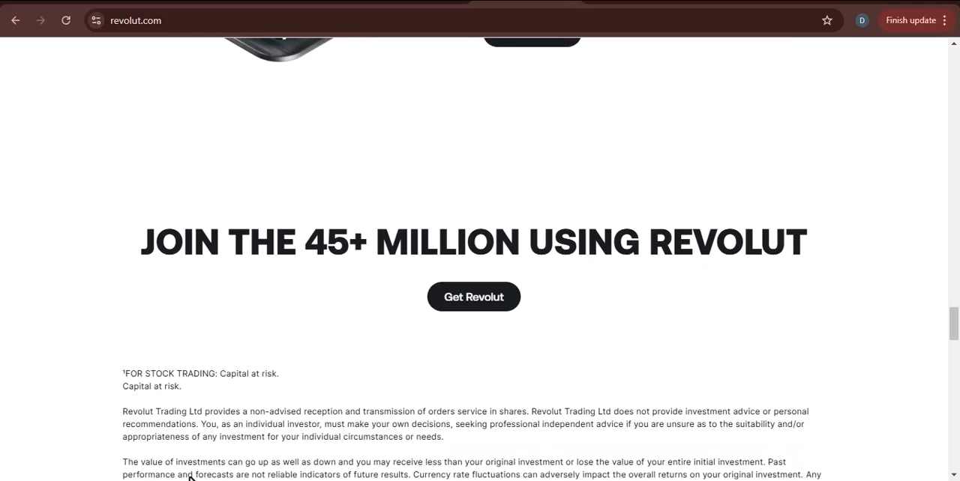
Step: Scroll through the stock trading and commodities legal footnotes until the dark 'Choose your plan' section begins
{"action": "scroll", "scroll_direction": "down", "scroll_amount": 3}
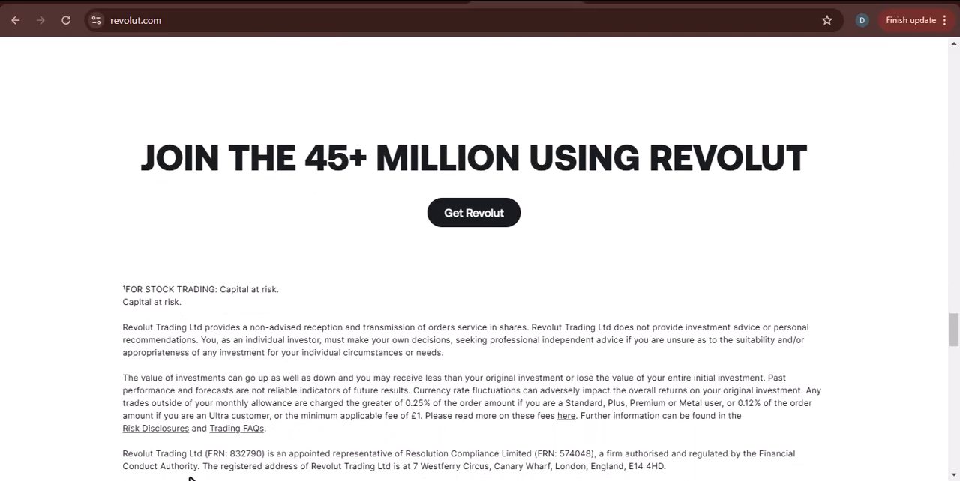
{"action": "scroll", "scroll_direction": "down", "scroll_amount": 3}
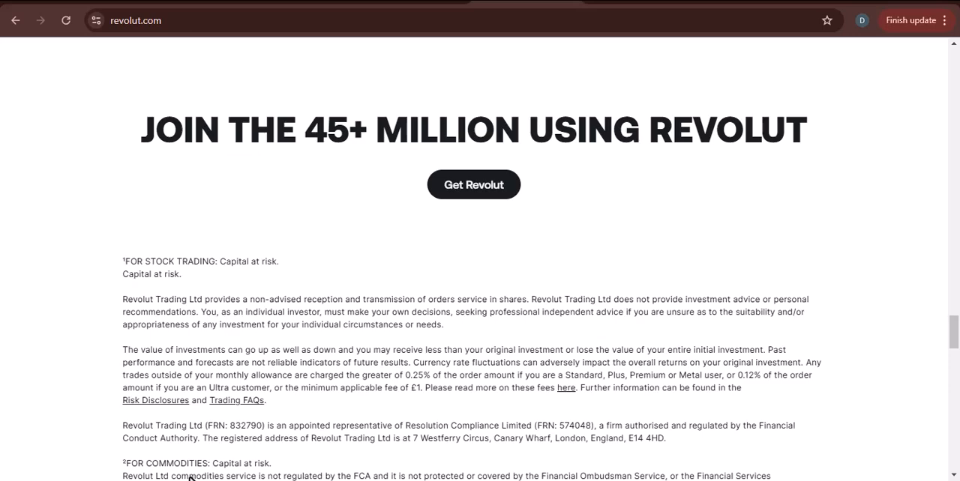
{"action": "scroll", "scroll_direction": "down", "scroll_amount": 3}
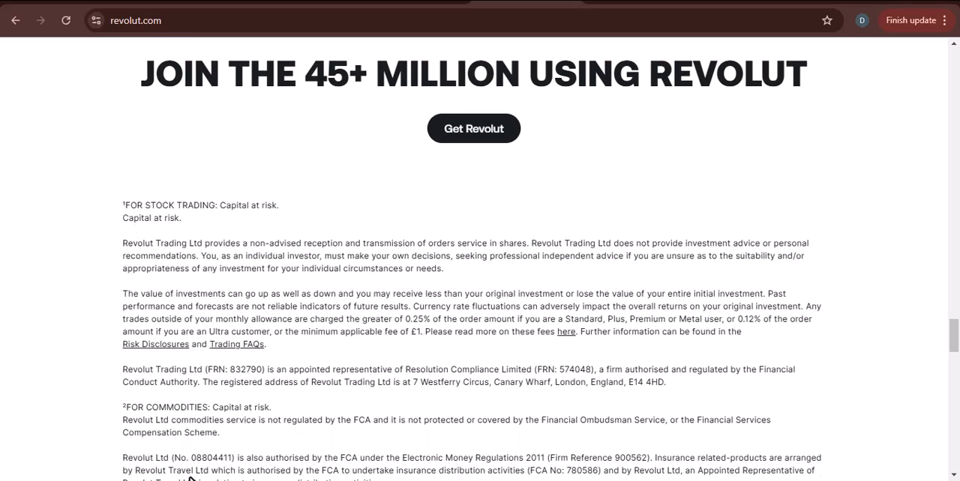
{"action": "scroll", "scroll_direction": "down", "scroll_amount": 3}
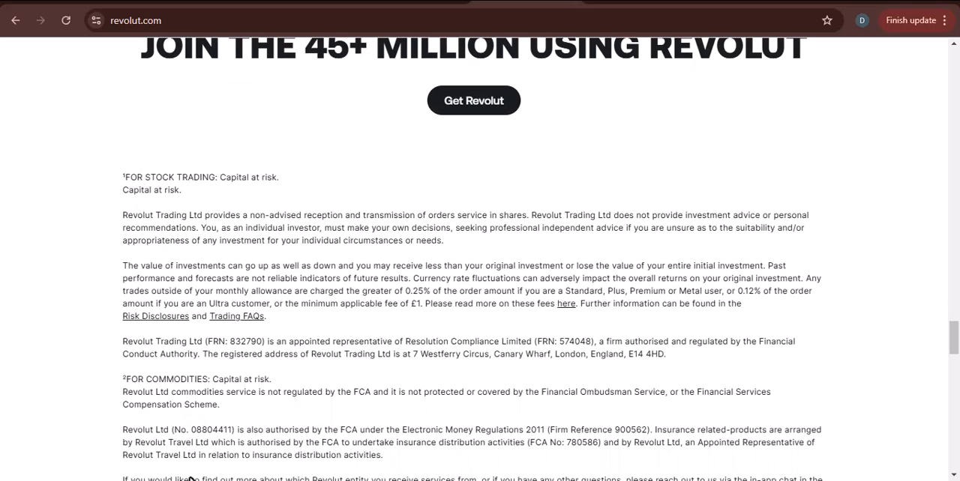
{"action": "scroll", "scroll_direction": "down", "scroll_amount": 3}
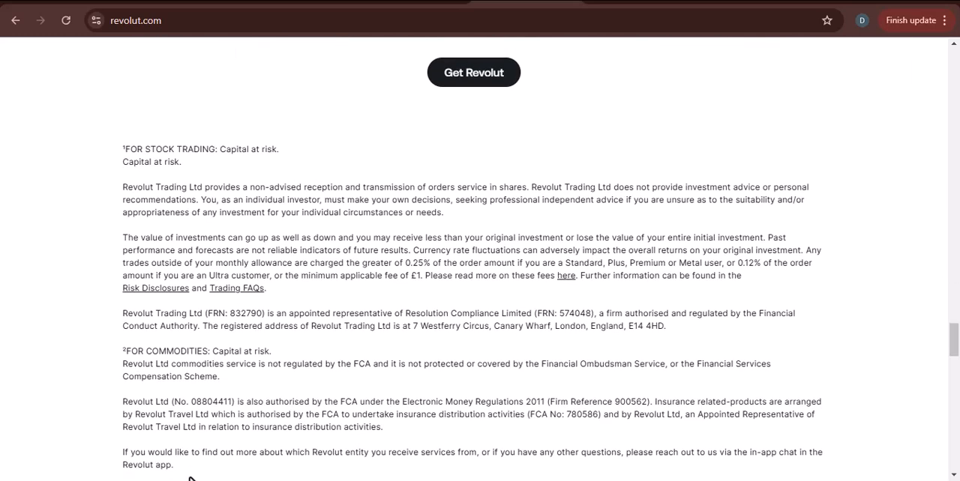
{"action": "scroll", "scroll_direction": "down", "scroll_amount": 3}
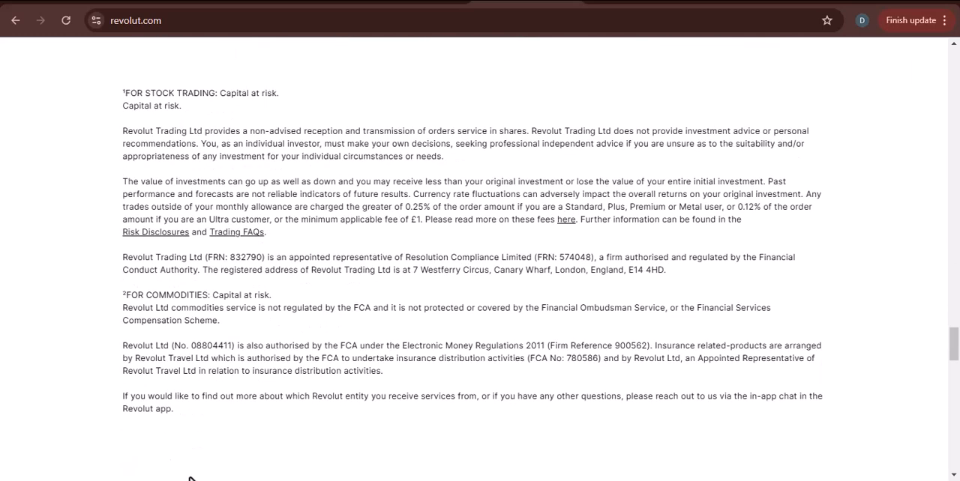
{"action": "scroll", "scroll_direction": "up", "scroll_amount": 3}
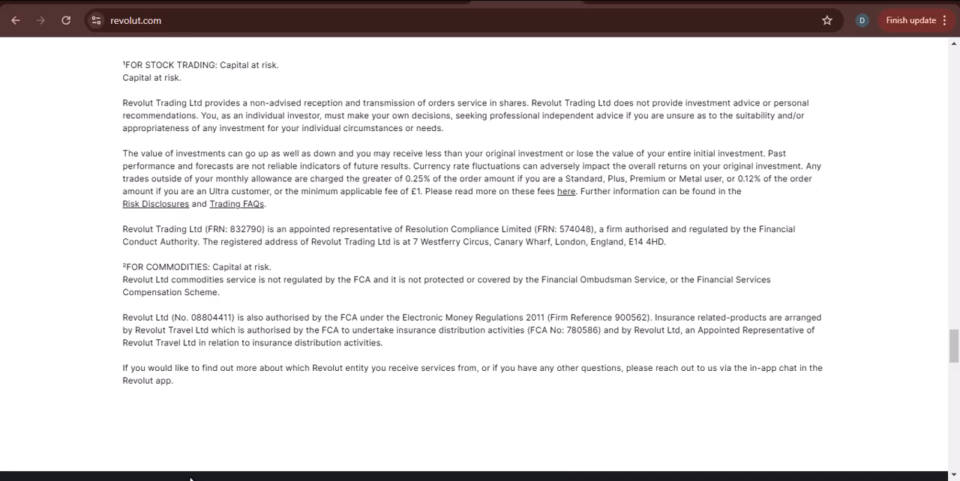
{"action": "scroll", "scroll_direction": "down", "scroll_amount": 3}
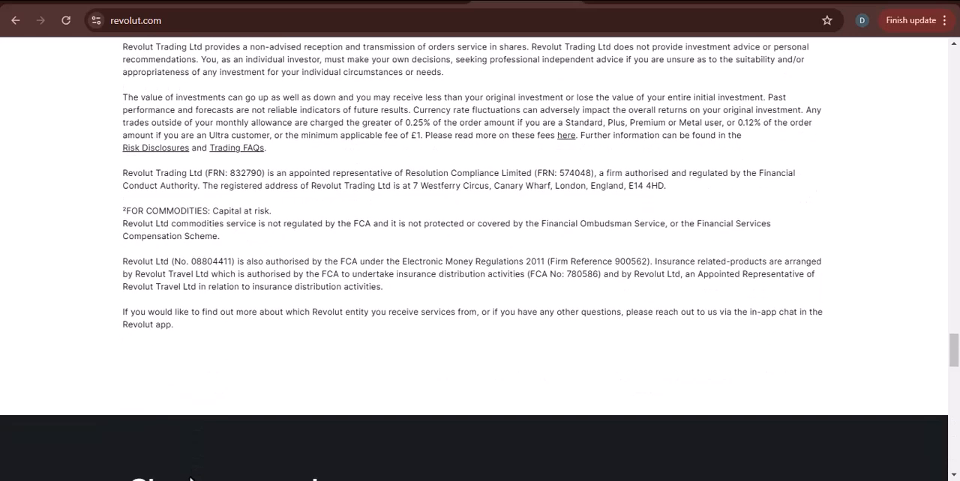
{"action": "scroll", "scroll_direction": "down", "scroll_amount": 3}
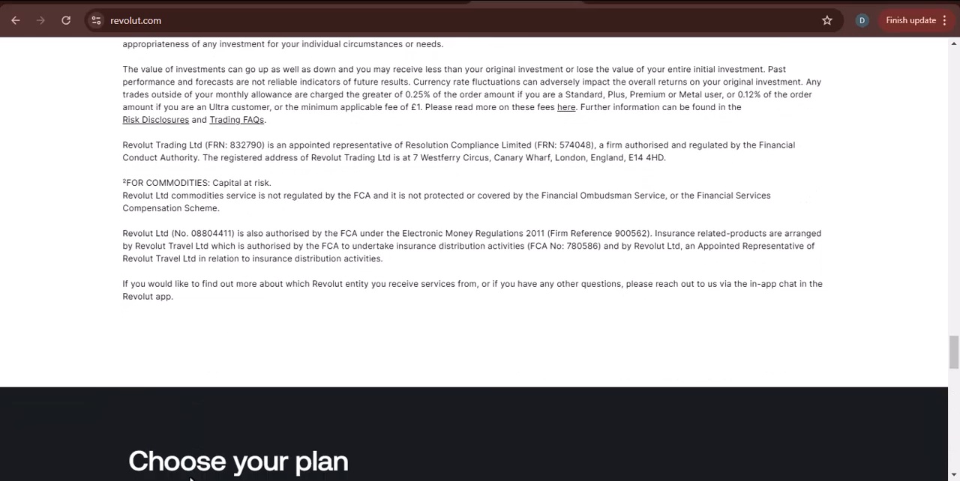